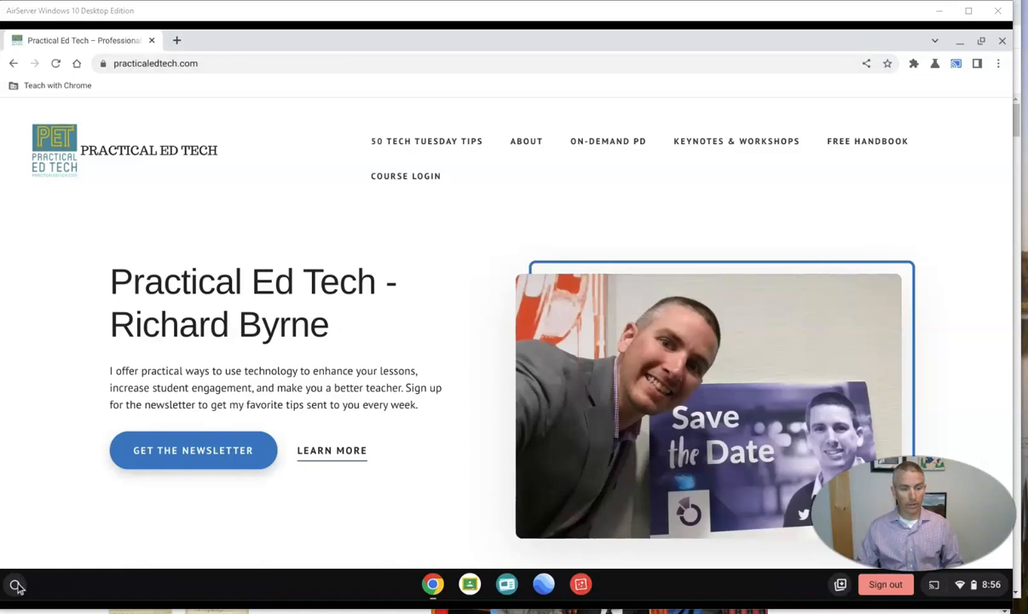
{"action": "mouse_move", "coordinate": [17, 585]}
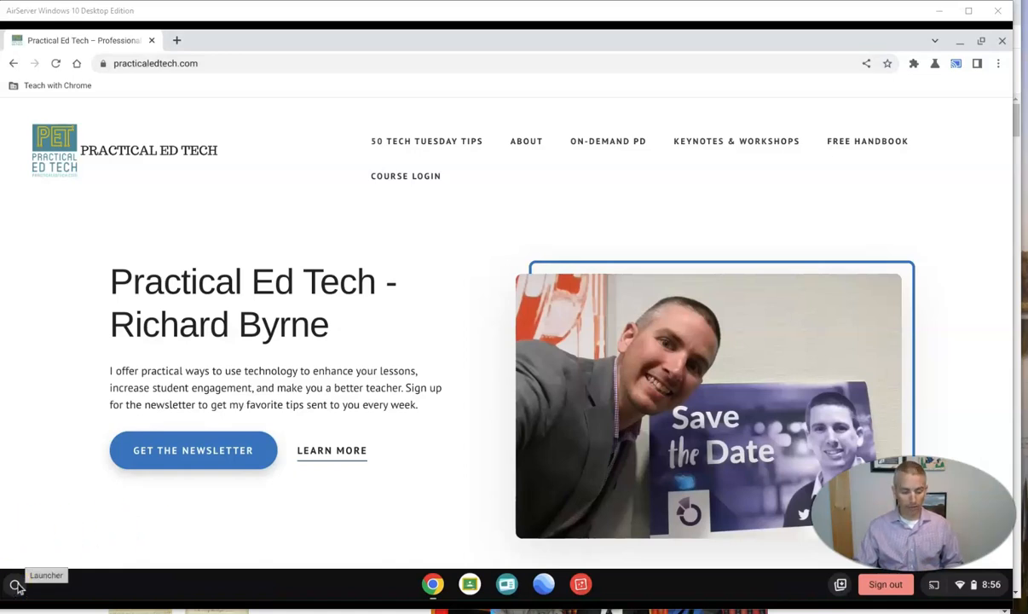
Step: Launch Screencast from the app list and step through the welcome Quick tour
{"action": "left_click", "coordinate": [17, 585]}
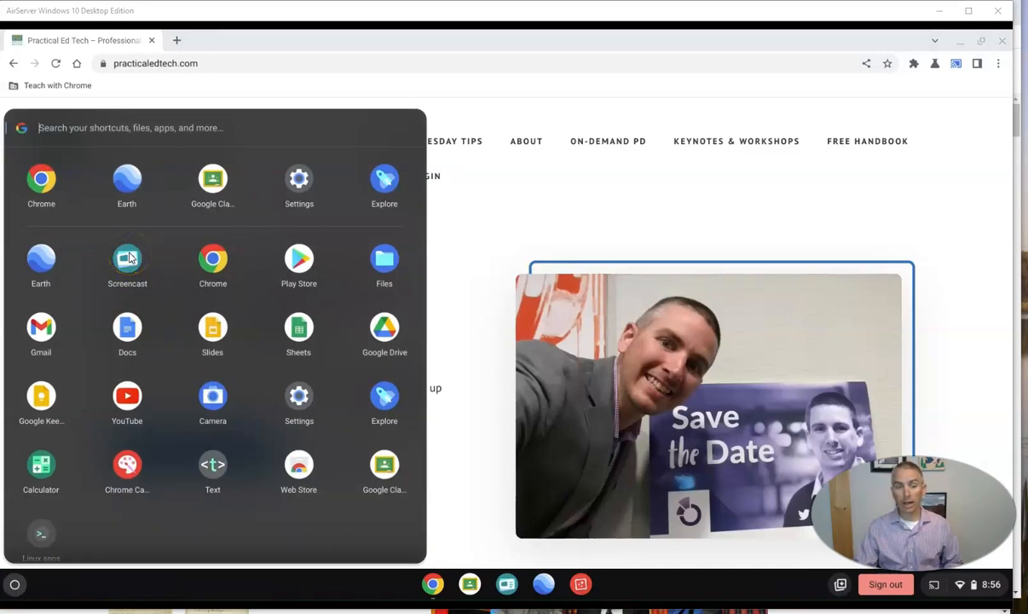
{"action": "mouse_move", "coordinate": [506, 584]}
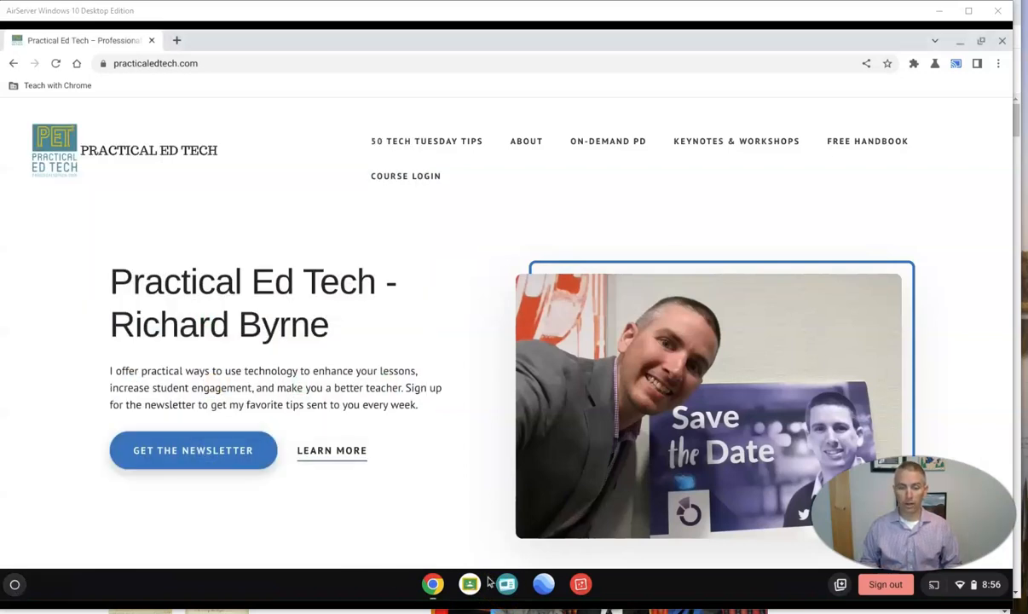
{"action": "mouse_move", "coordinate": [543, 584]}
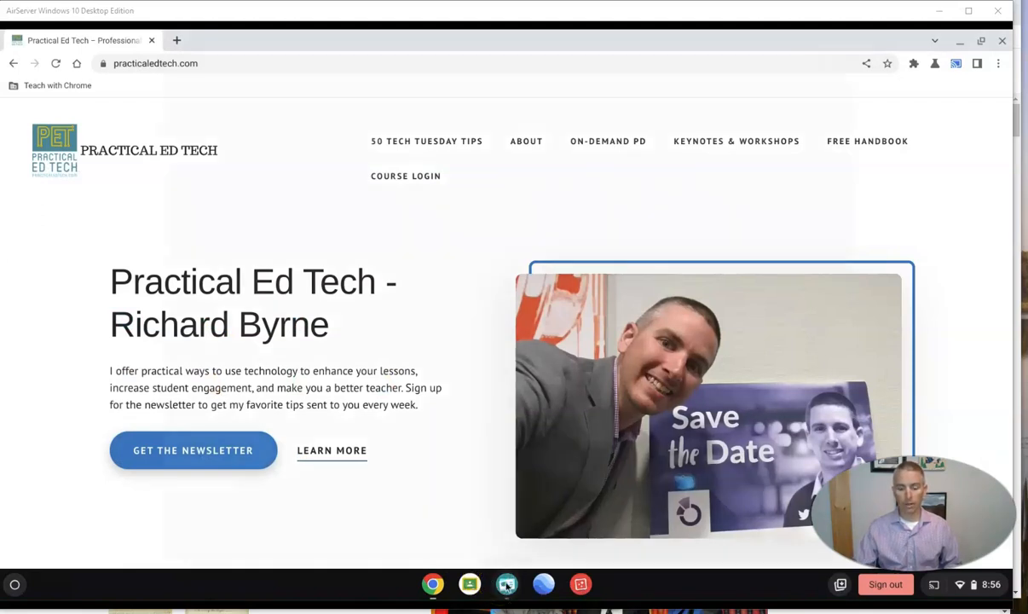
{"action": "left_click", "coordinate": [506, 584]}
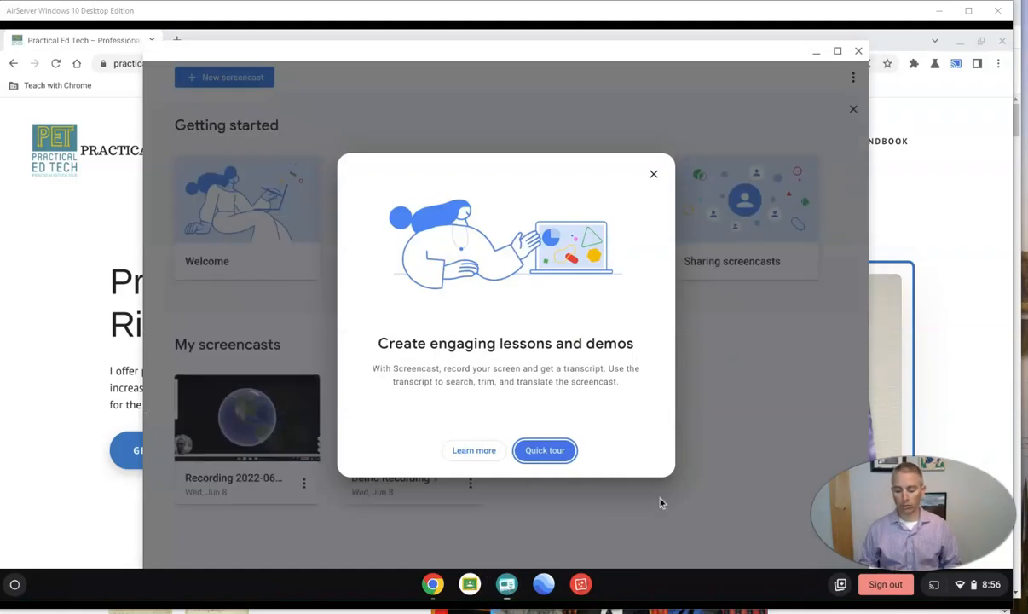
{"action": "left_click", "coordinate": [544, 451]}
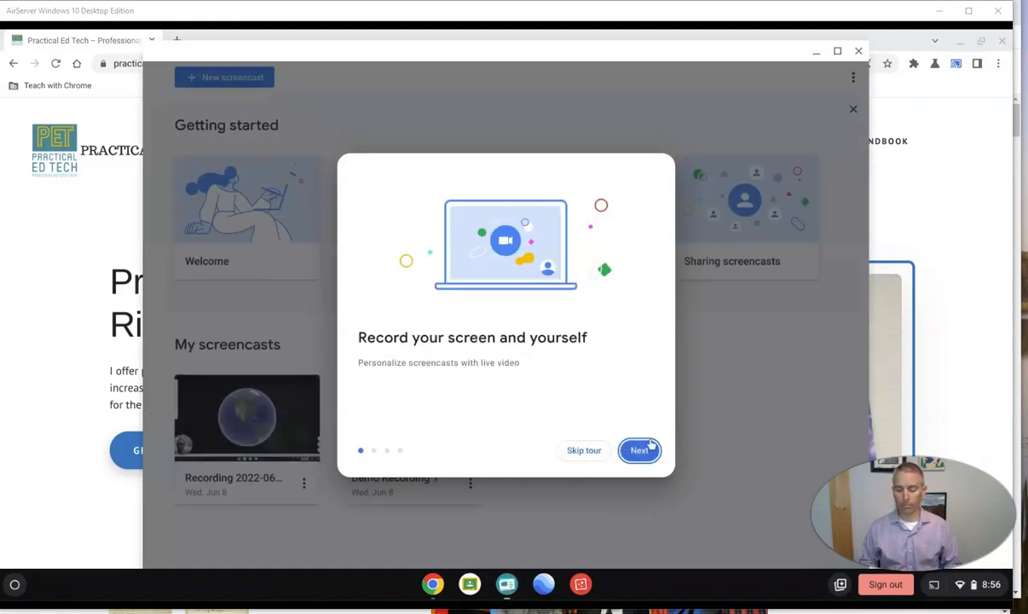
{"action": "left_click", "coordinate": [638, 450]}
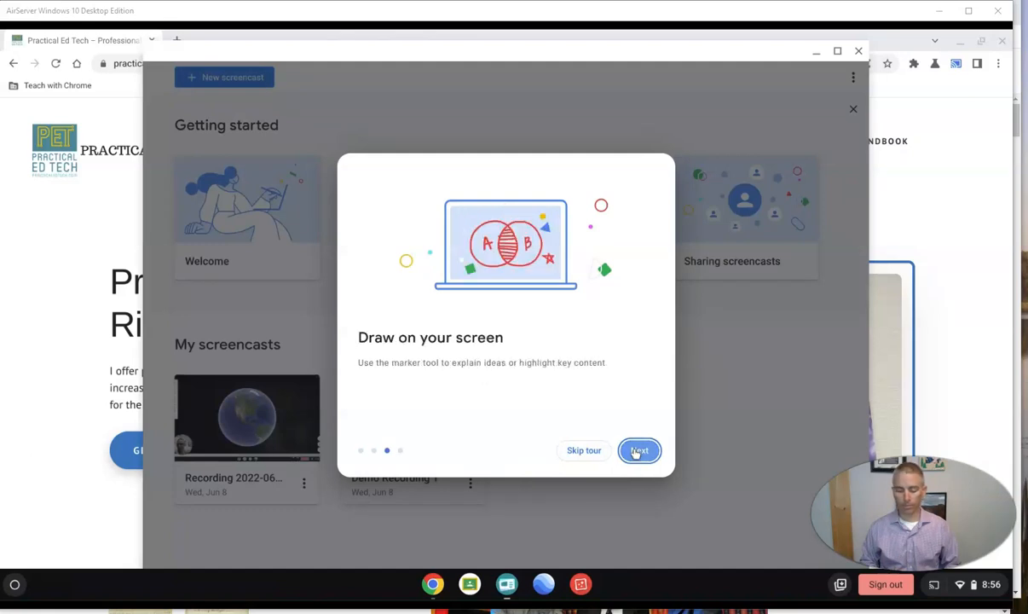
{"action": "left_click", "coordinate": [639, 450]}
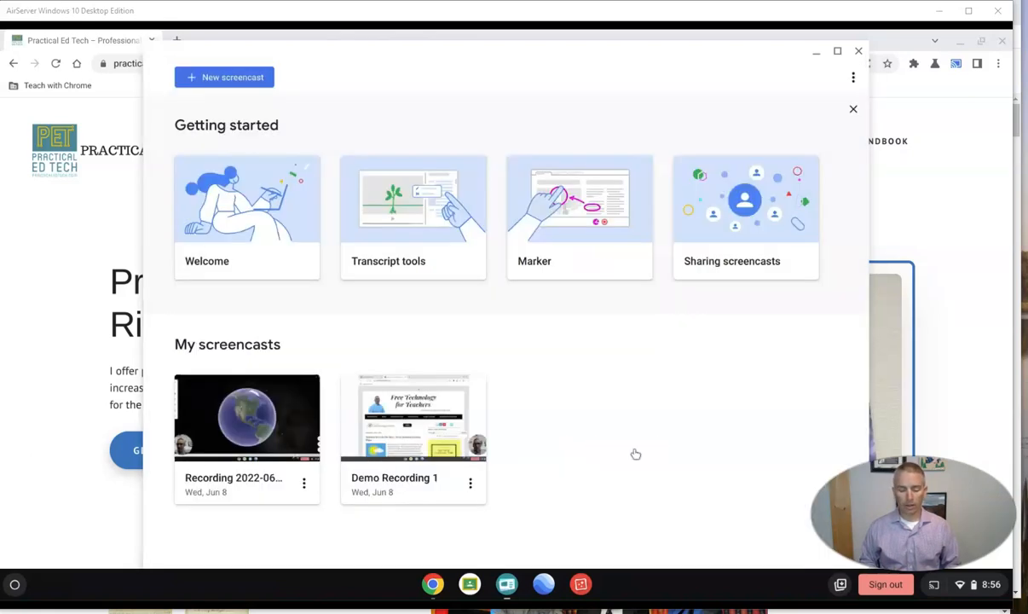
{"action": "mouse_move", "coordinate": [362, 197]}
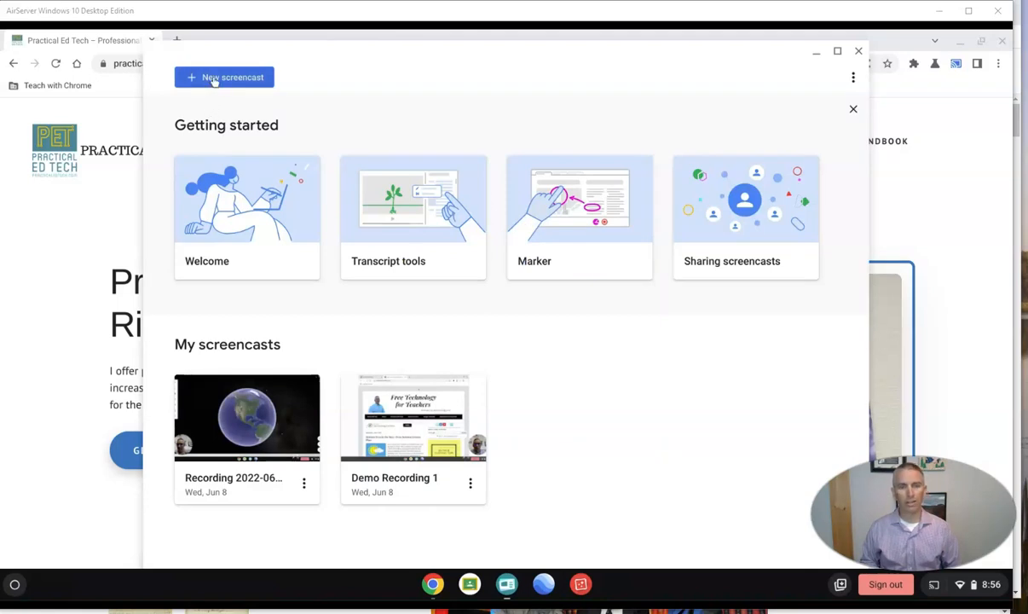
Step: Start a new screencast recording over the Practical Ed Tech page
{"action": "left_click", "coordinate": [224, 77]}
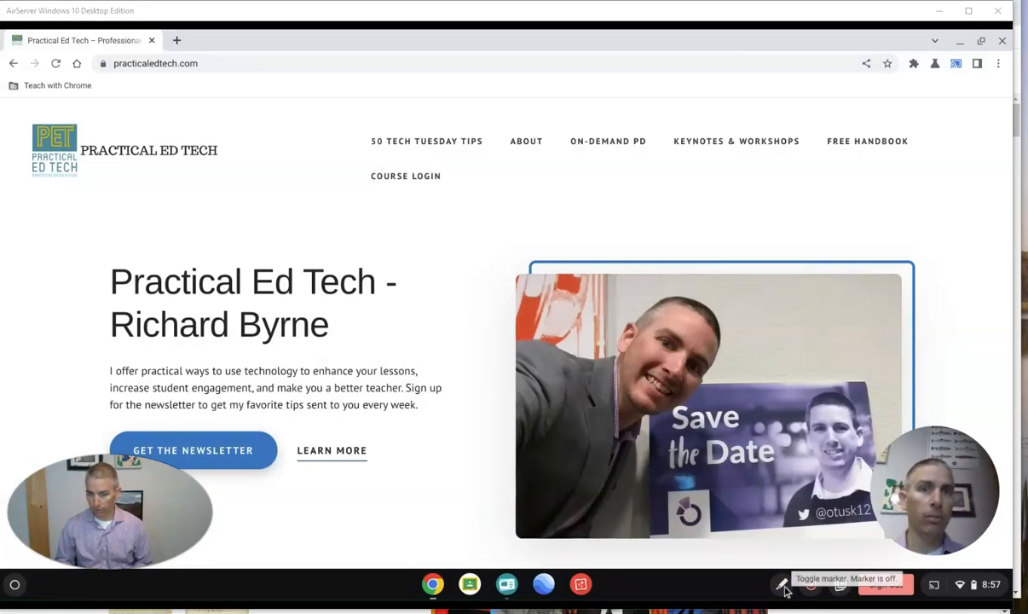
Step: Toggle the marker on, circle the Practical Ed Tech heading in pink, then toggle it off
{"action": "left_click", "coordinate": [783, 585]}
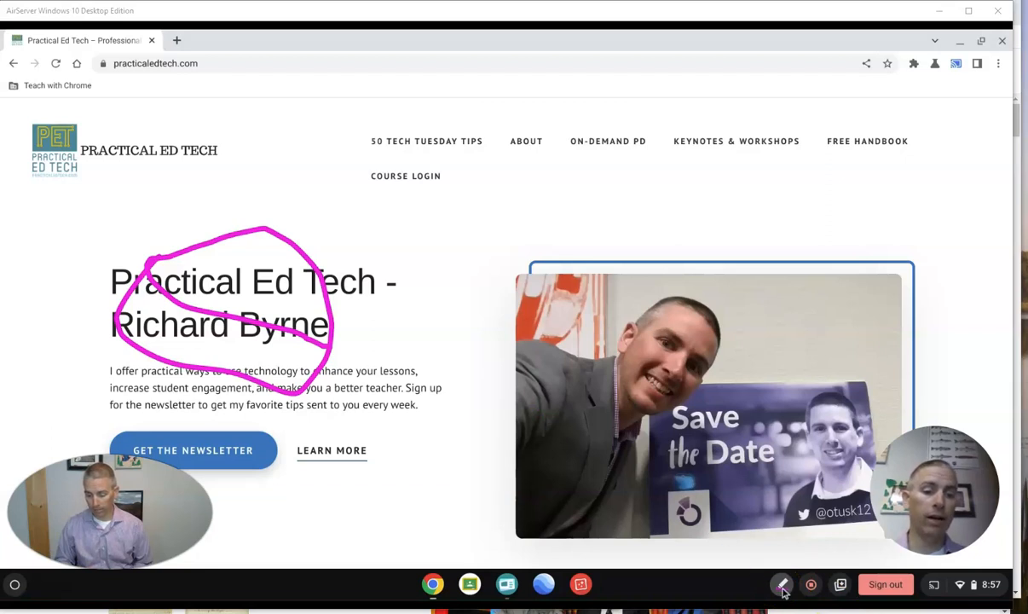
{"action": "left_click", "coordinate": [782, 584]}
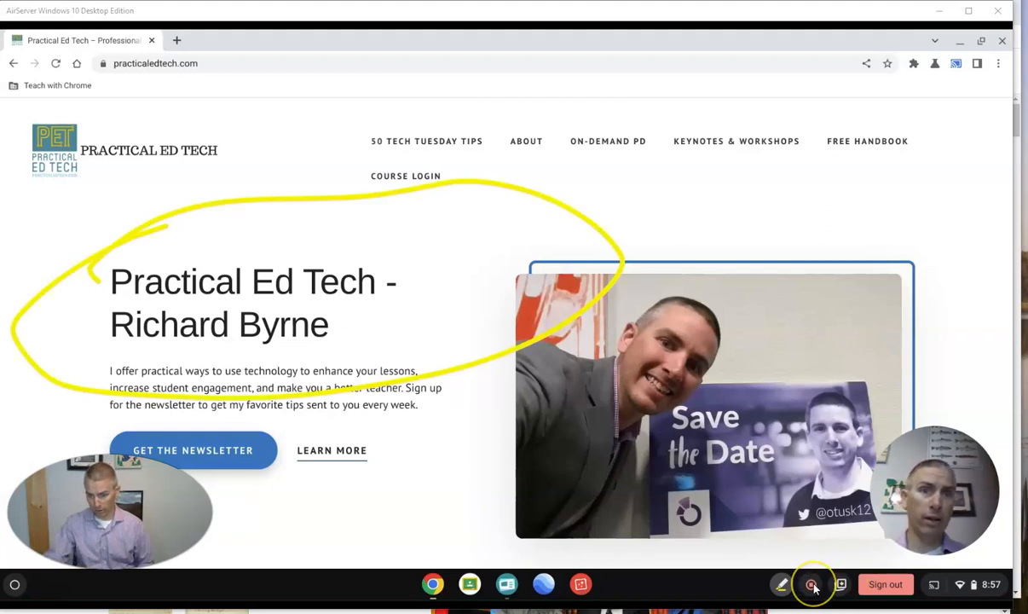
Step: Circle the heading and intro lines with a yellow marker loop
{"action": "left_click", "coordinate": [812, 585]}
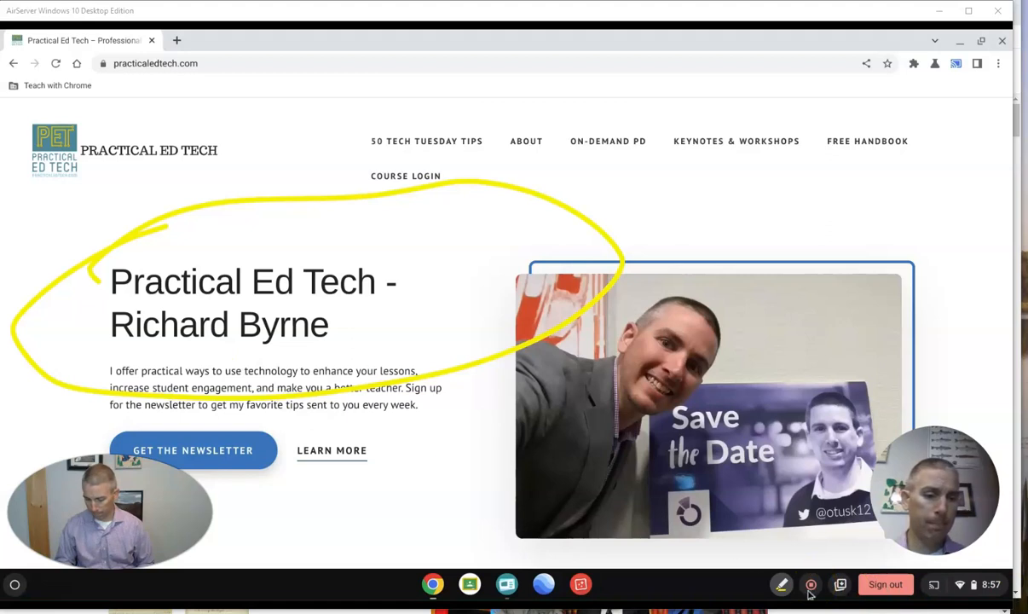
Step: Stop recording from the shelf and let the new screencast process
{"action": "left_click", "coordinate": [811, 584]}
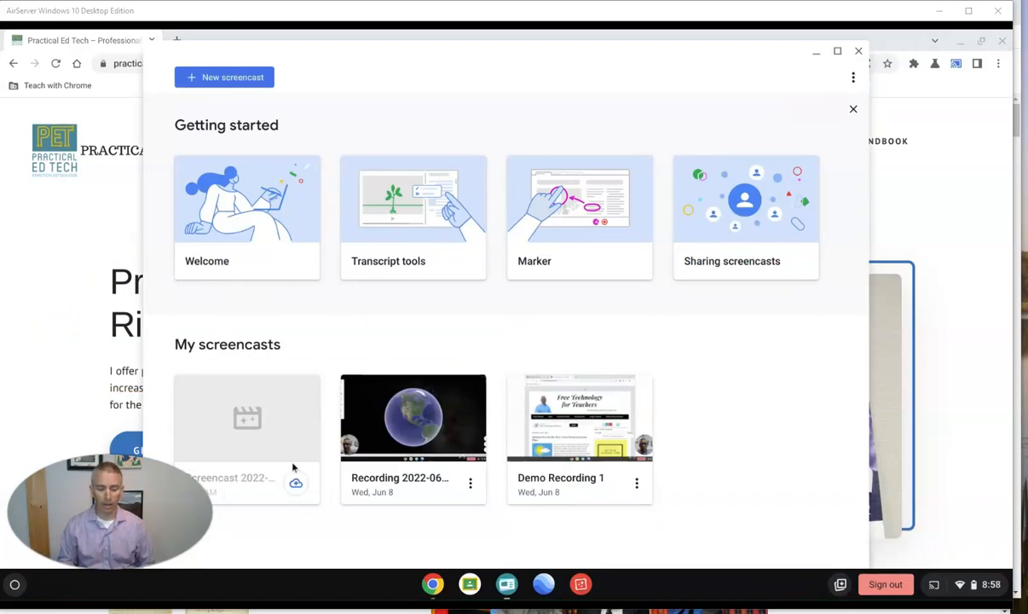
{"action": "mouse_move", "coordinate": [808, 585]}
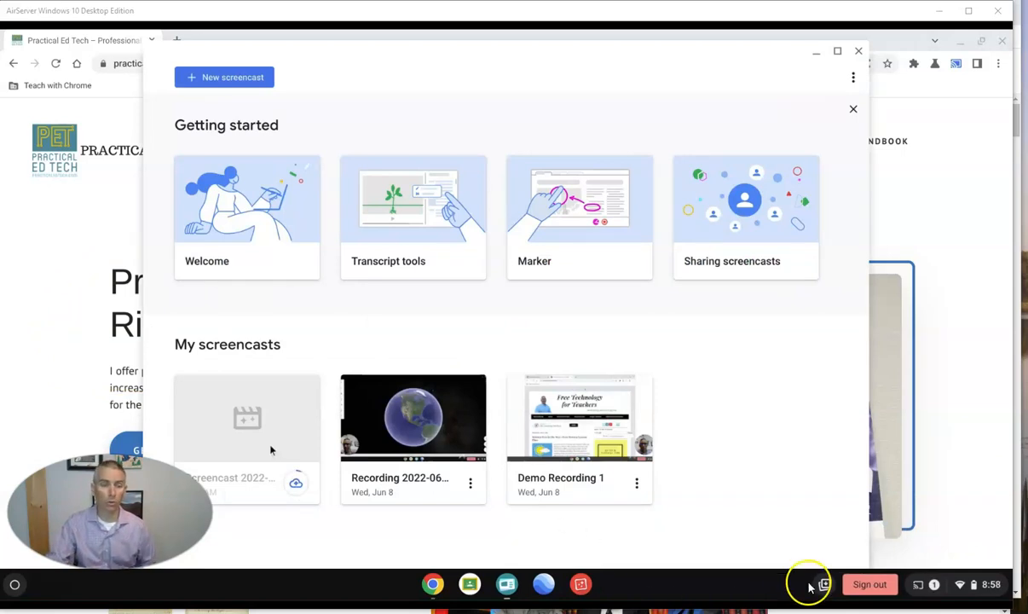
{"action": "mouse_move", "coordinate": [495, 539]}
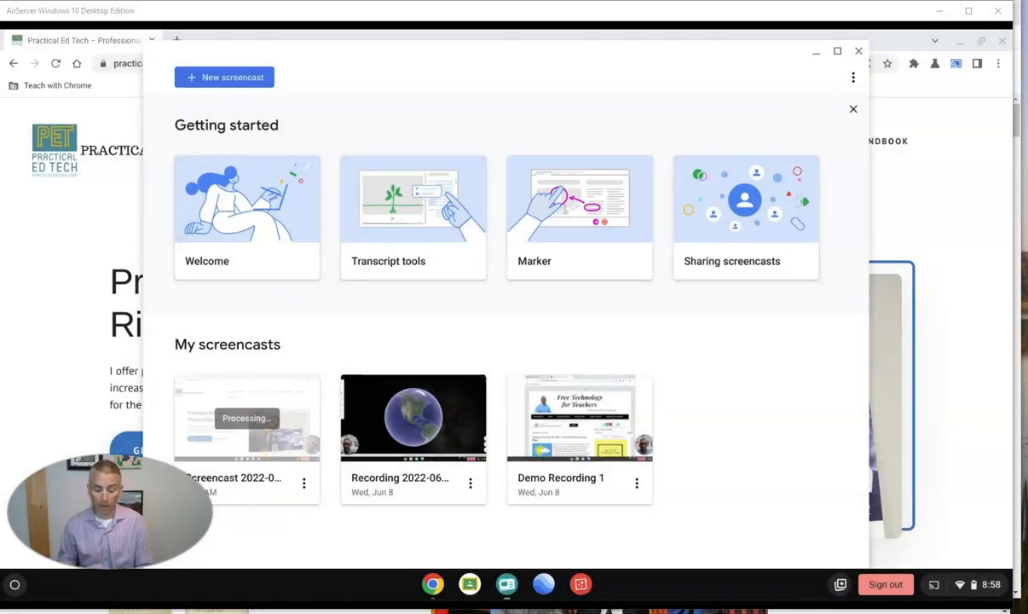
{"action": "mouse_move", "coordinate": [304, 483]}
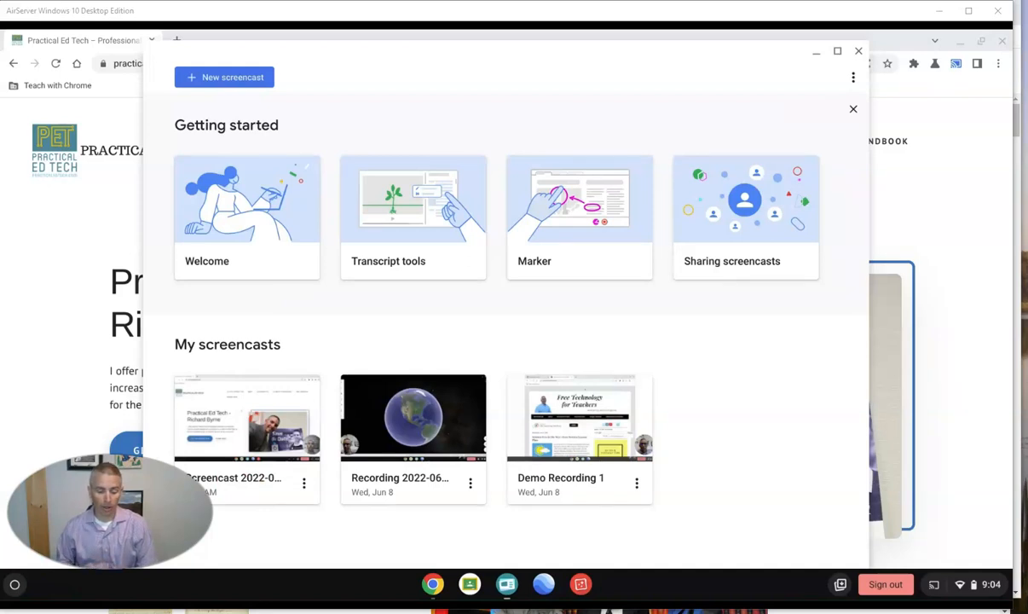
{"action": "mouse_move", "coordinate": [498, 517]}
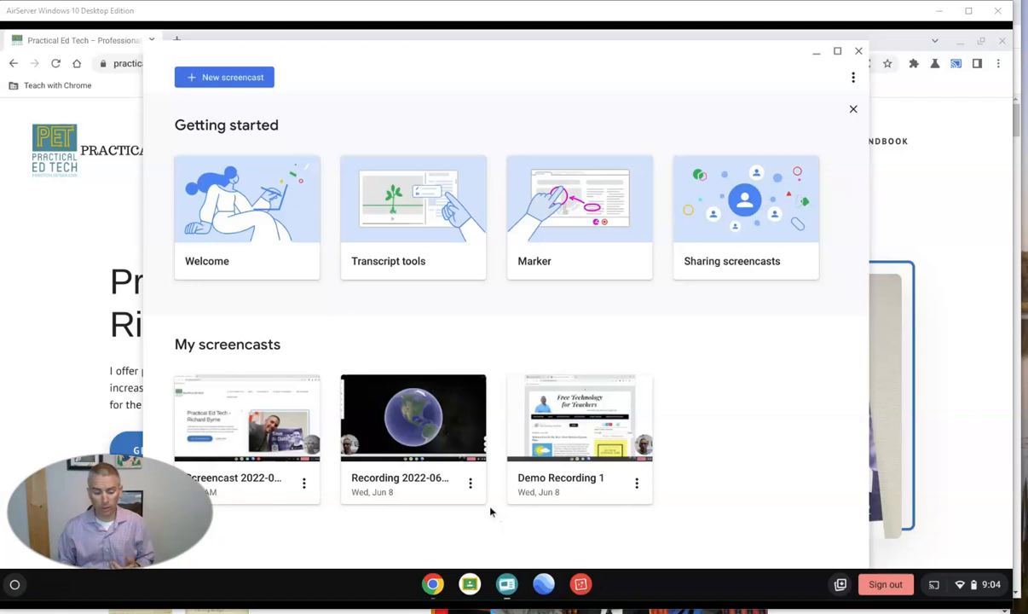
{"action": "mouse_move", "coordinate": [337, 510]}
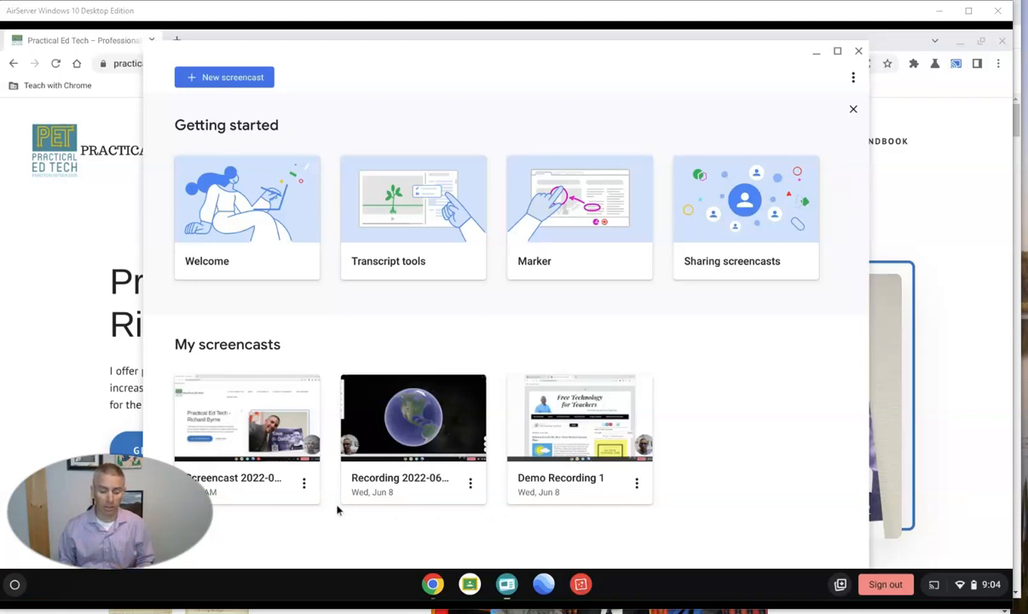
{"action": "mouse_move", "coordinate": [305, 484]}
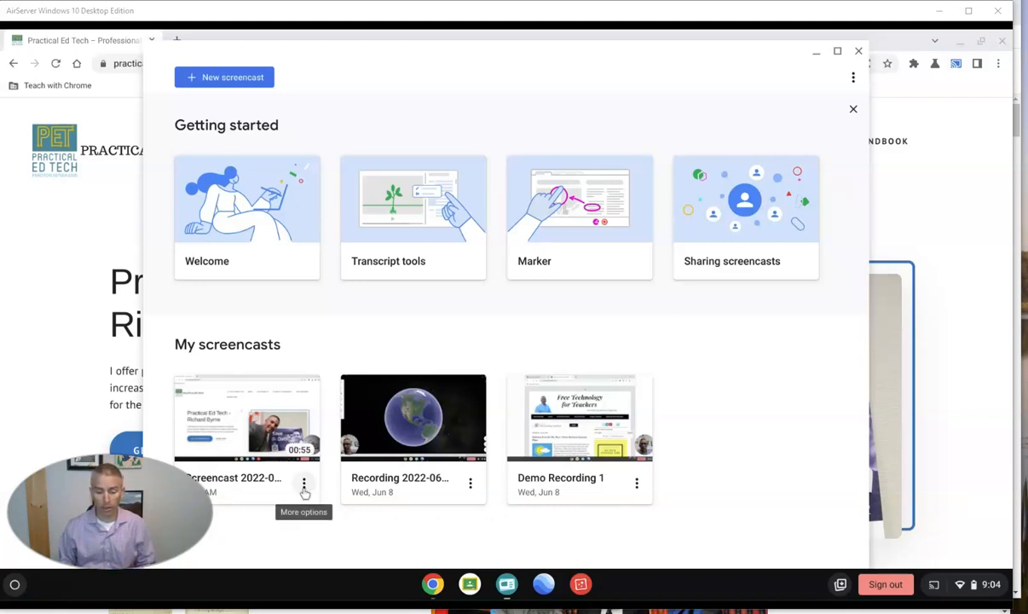
{"action": "mouse_move", "coordinate": [304, 492]}
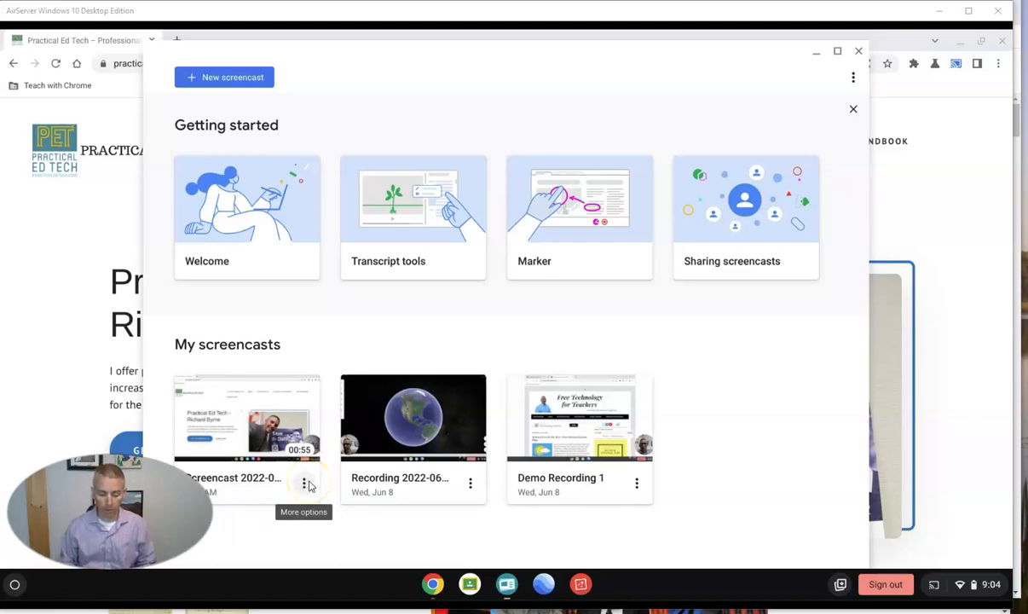
Step: Choose Rename from the newest screencast card's More options menu
{"action": "left_click", "coordinate": [304, 484]}
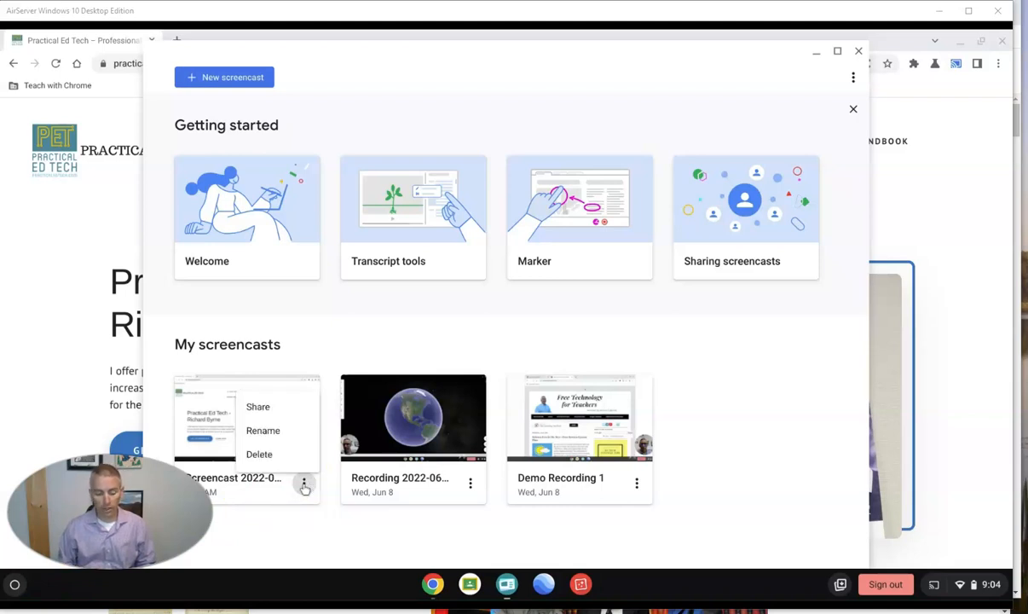
{"action": "left_click", "coordinate": [263, 430]}
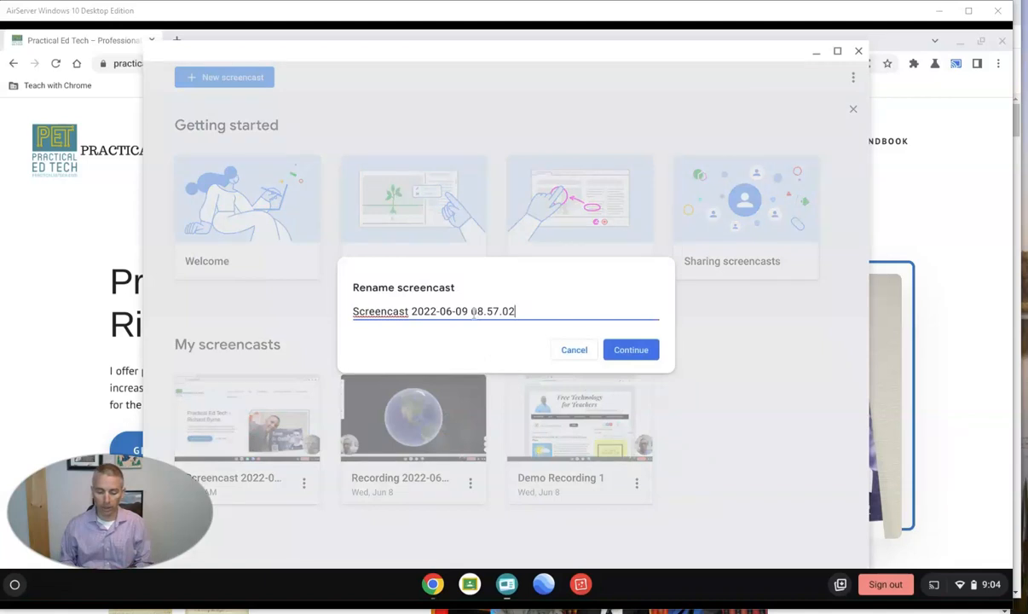
Step: Enter the name 'Demo Video 2' and confirm with Continue
{"action": "type", "text": "Dem"}
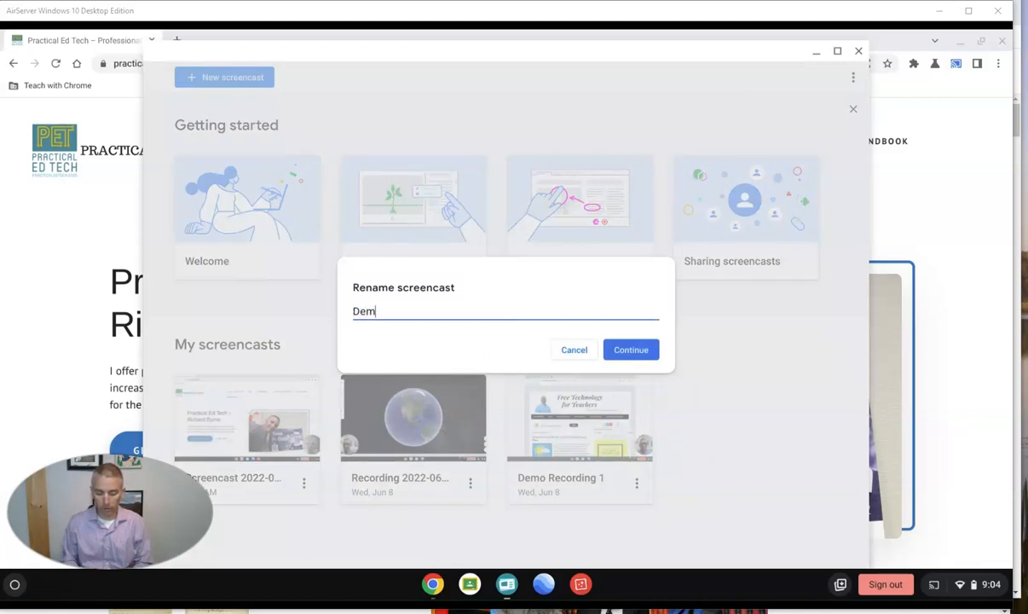
{"action": "type", "text": "o Video"}
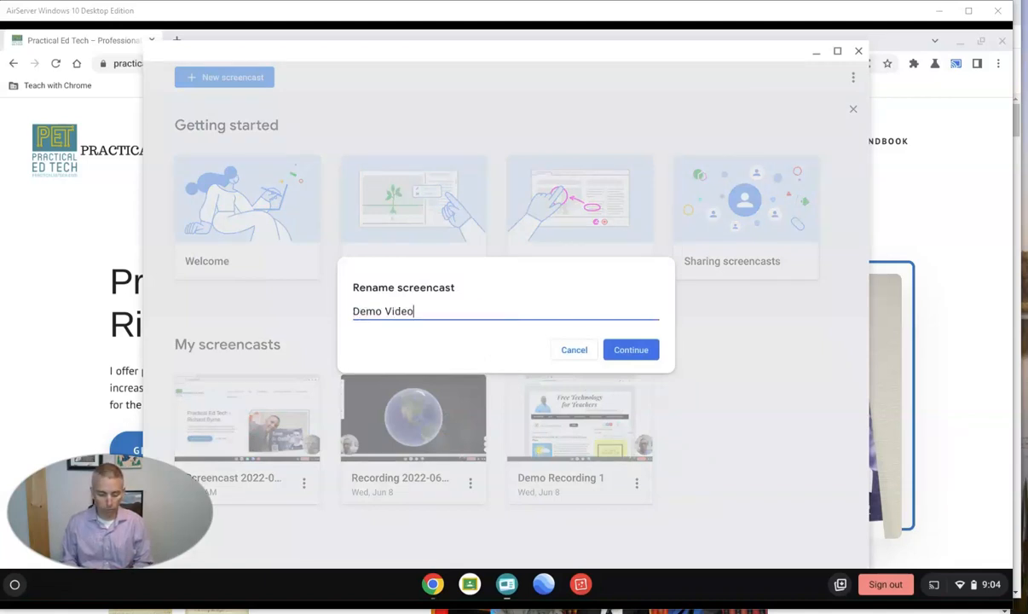
{"action": "type", "text": "2"}
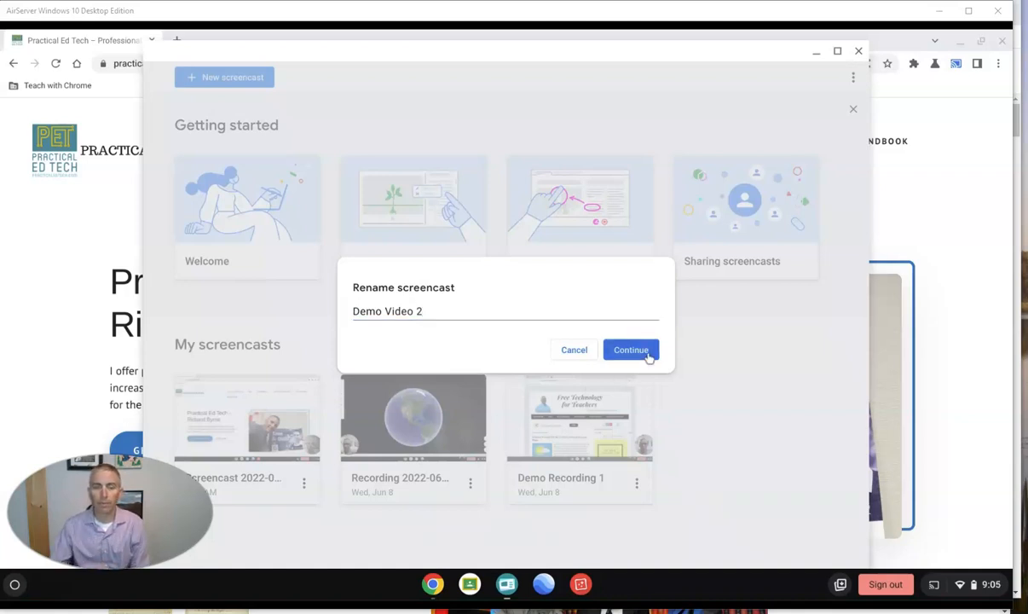
{"action": "left_click", "coordinate": [630, 350]}
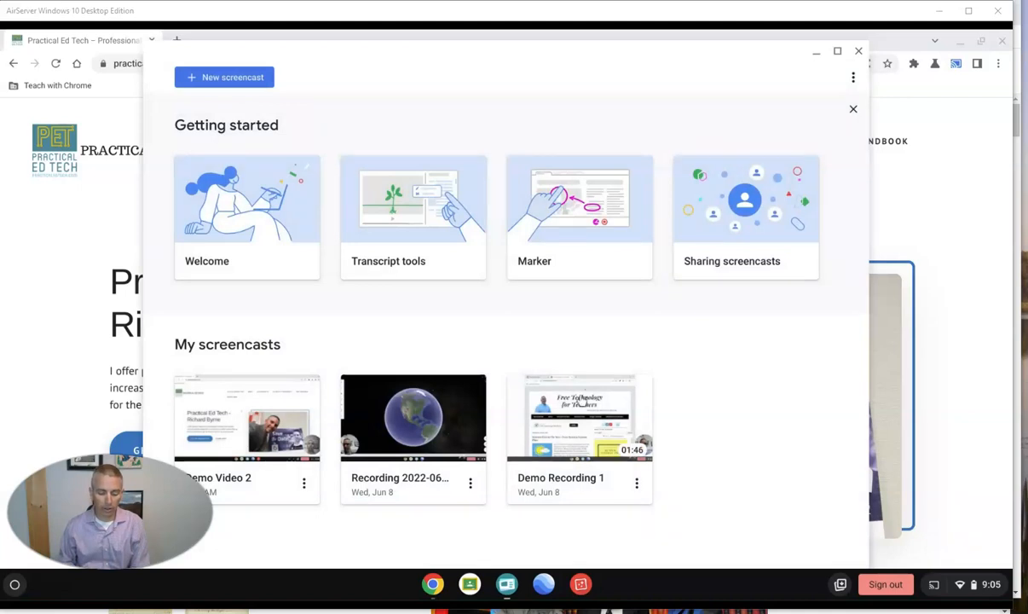
{"action": "left_click", "coordinate": [304, 482]}
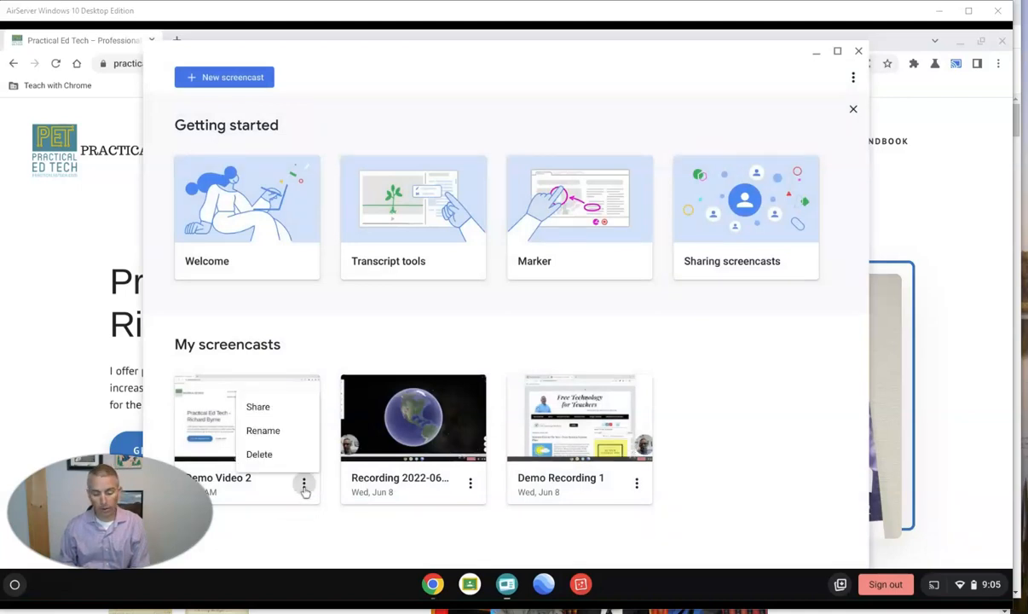
{"action": "left_click", "coordinate": [258, 406]}
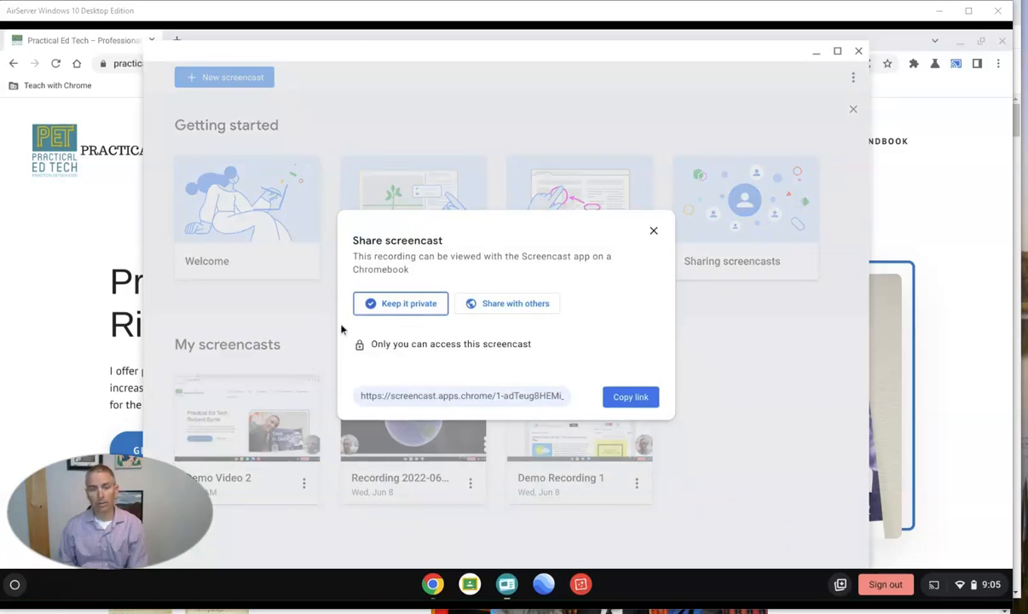
{"action": "mouse_move", "coordinate": [625, 296]}
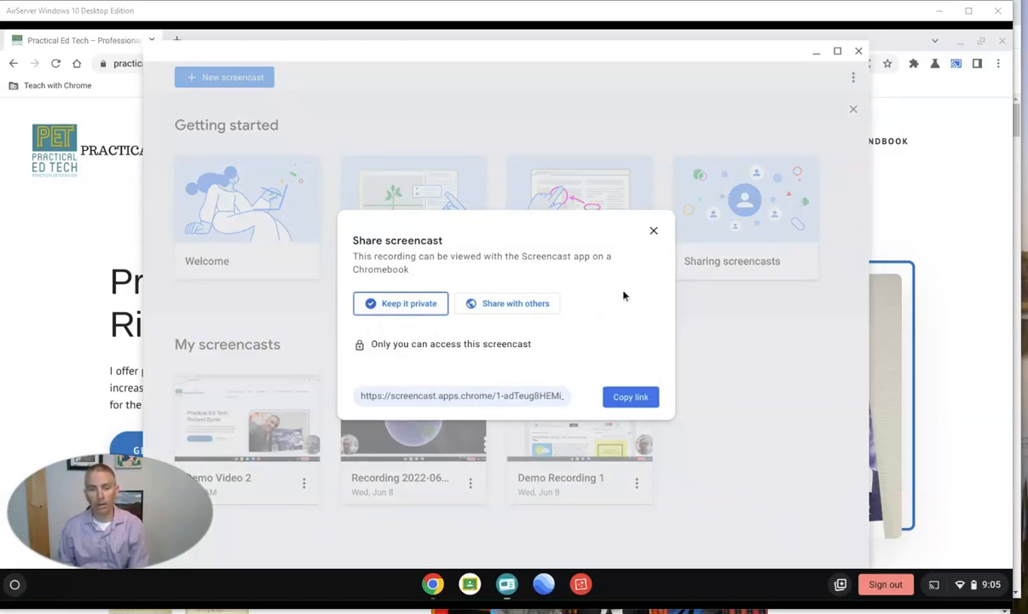
{"action": "mouse_move", "coordinate": [345, 381]}
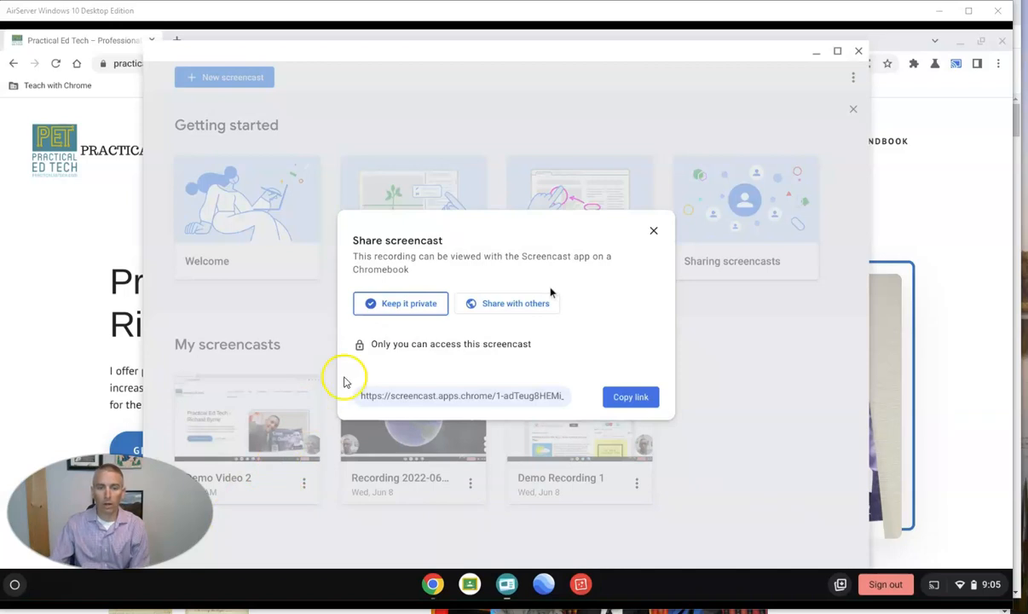
{"action": "mouse_move", "coordinate": [552, 329]}
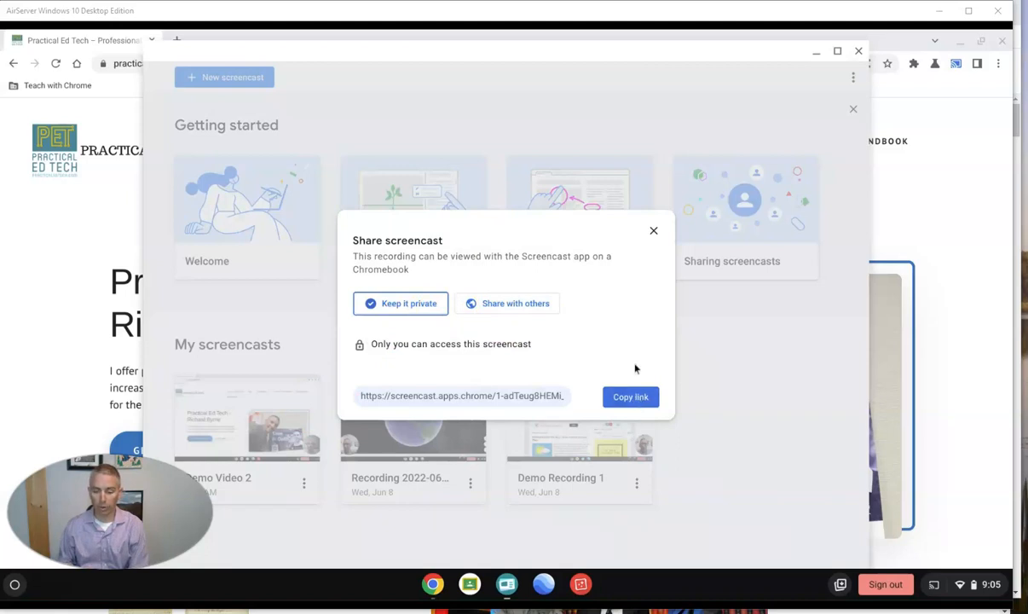
{"action": "left_click", "coordinate": [653, 231]}
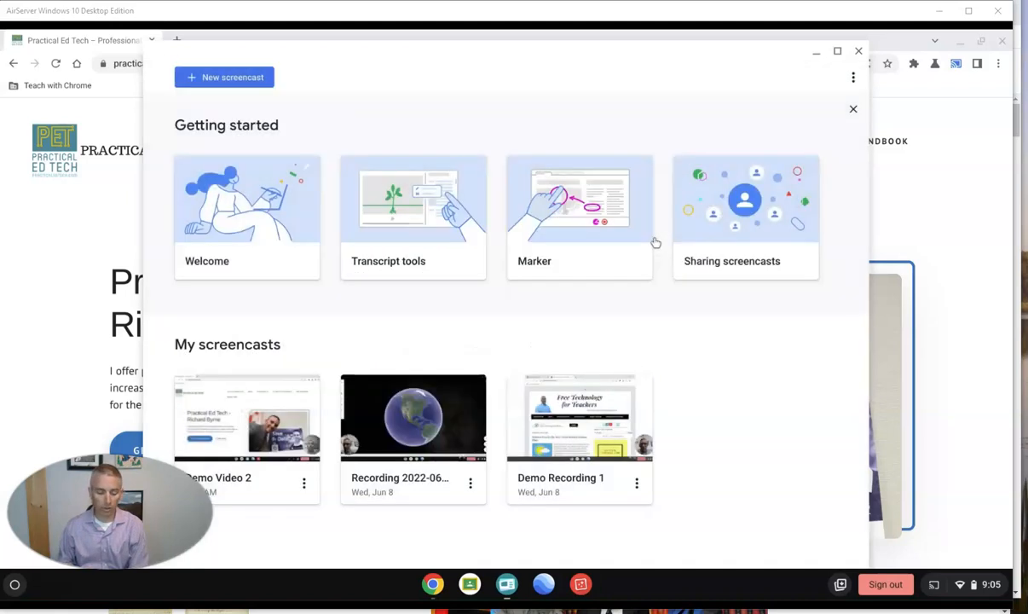
Step: Open Demo Video 2, browse its transcript, and show the 00:01 passage's edit/skip menu
{"action": "left_click", "coordinate": [248, 417]}
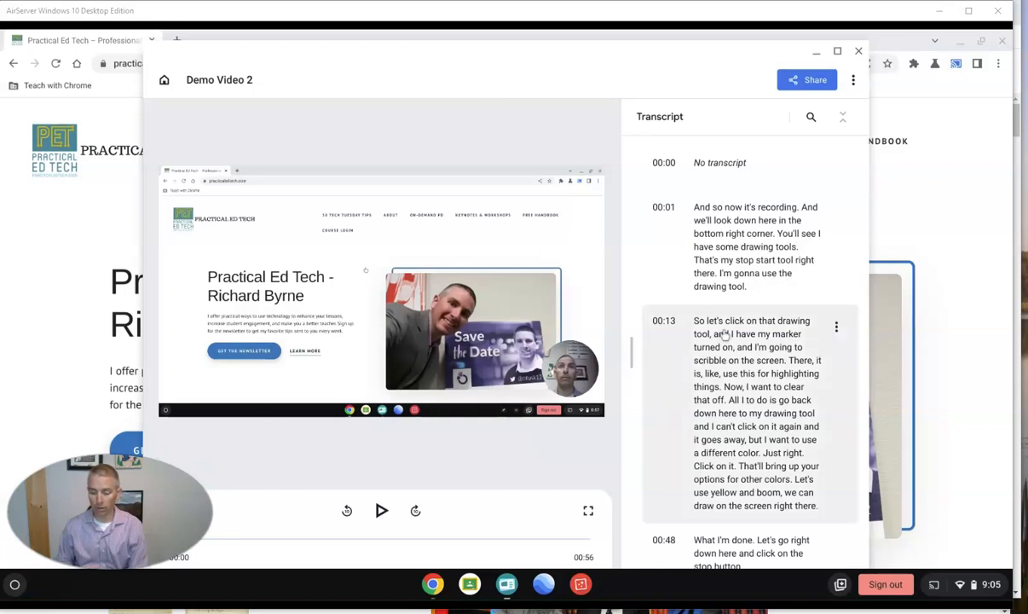
{"action": "scroll", "scroll_direction": "down", "scroll_amount": 3}
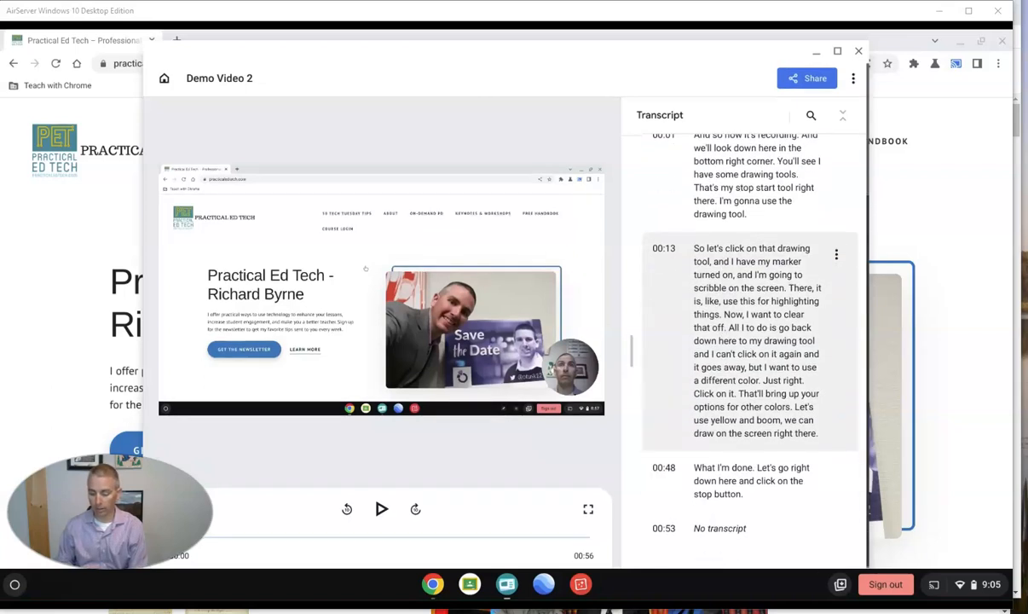
{"action": "scroll", "scroll_direction": "up", "scroll_amount": 3}
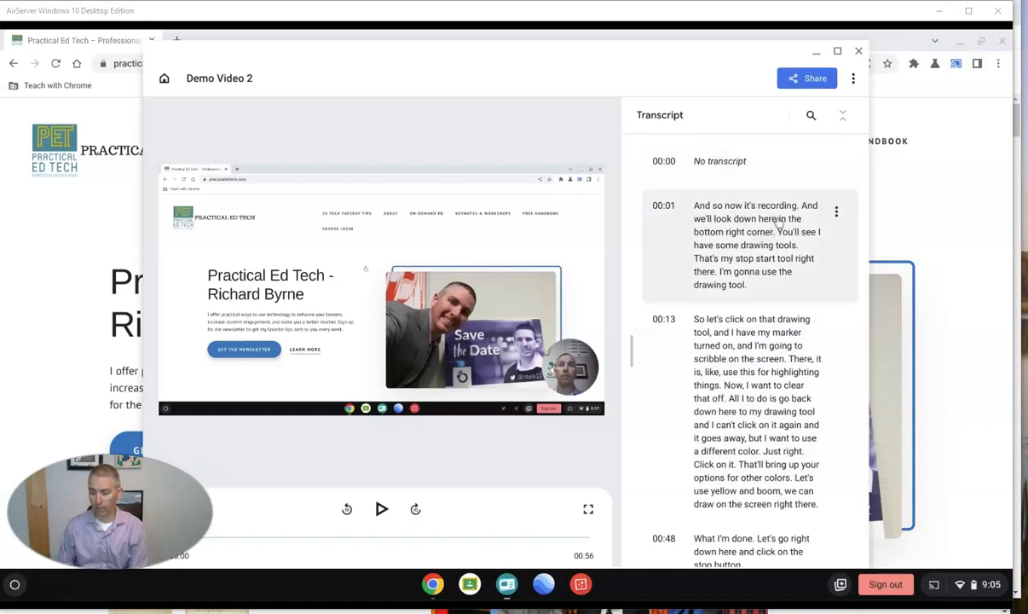
{"action": "left_click", "coordinate": [836, 211]}
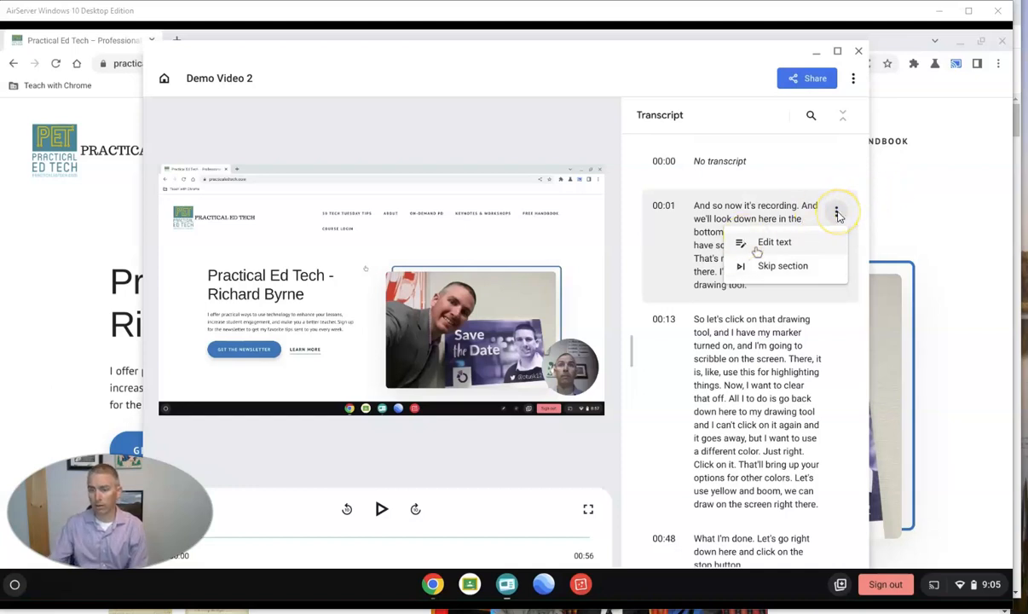
{"action": "left_click", "coordinate": [775, 241]}
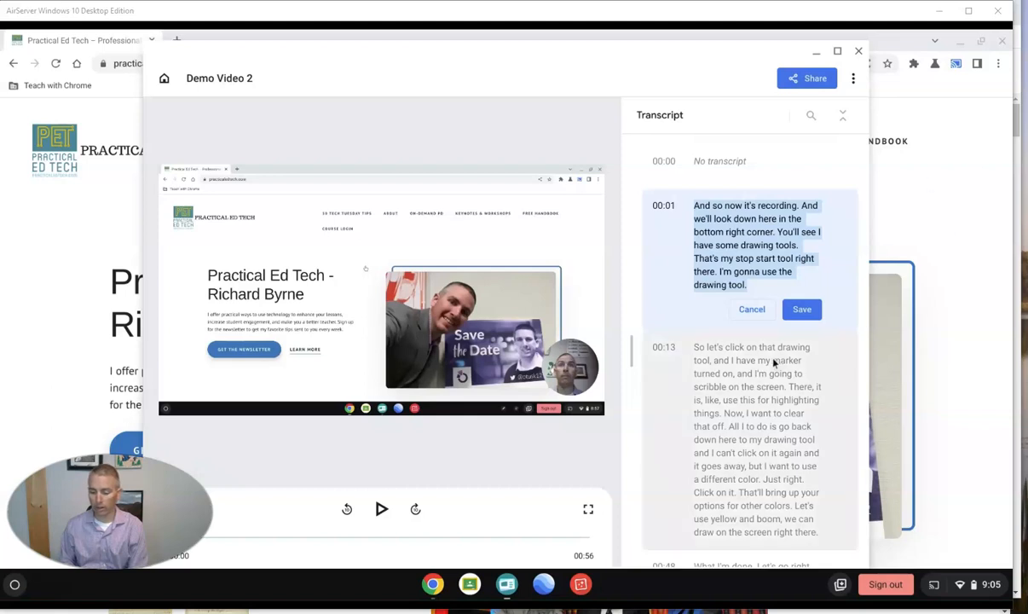
{"action": "left_click", "coordinate": [751, 309]}
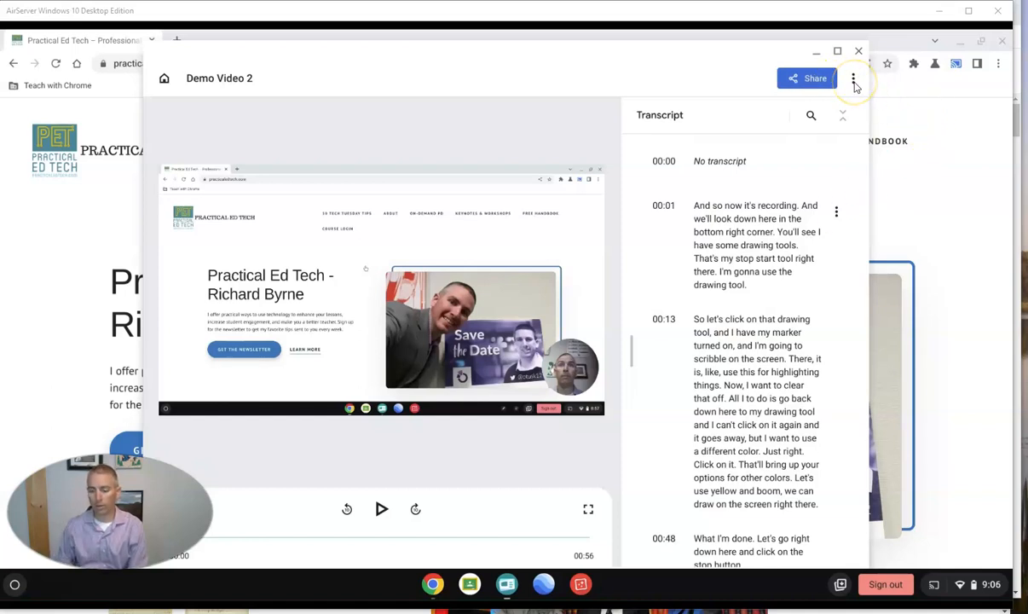
Step: Show Screencast's top-right menu with Send feedback and About
{"action": "left_click", "coordinate": [854, 78]}
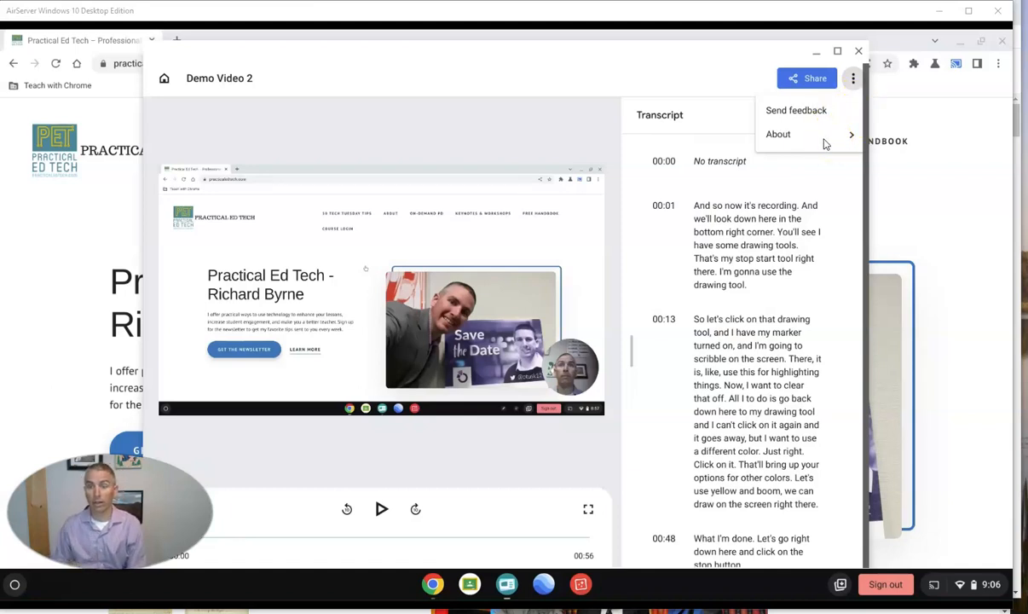
{"action": "mouse_move", "coordinate": [874, 34]}
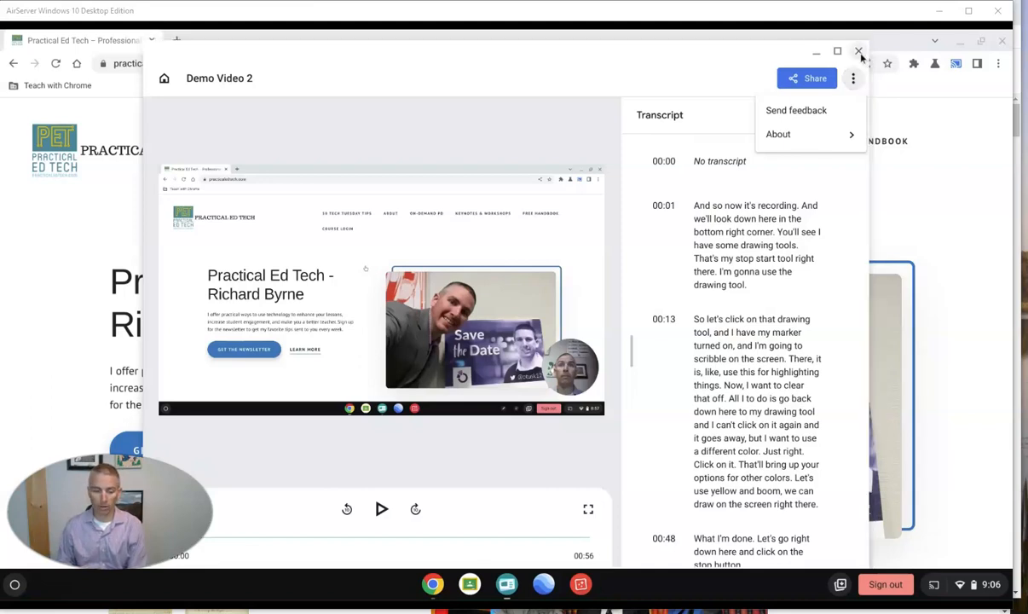
Step: Close Screencast and launch Google Earth from the shelf, showing North America
{"action": "left_click", "coordinate": [859, 52]}
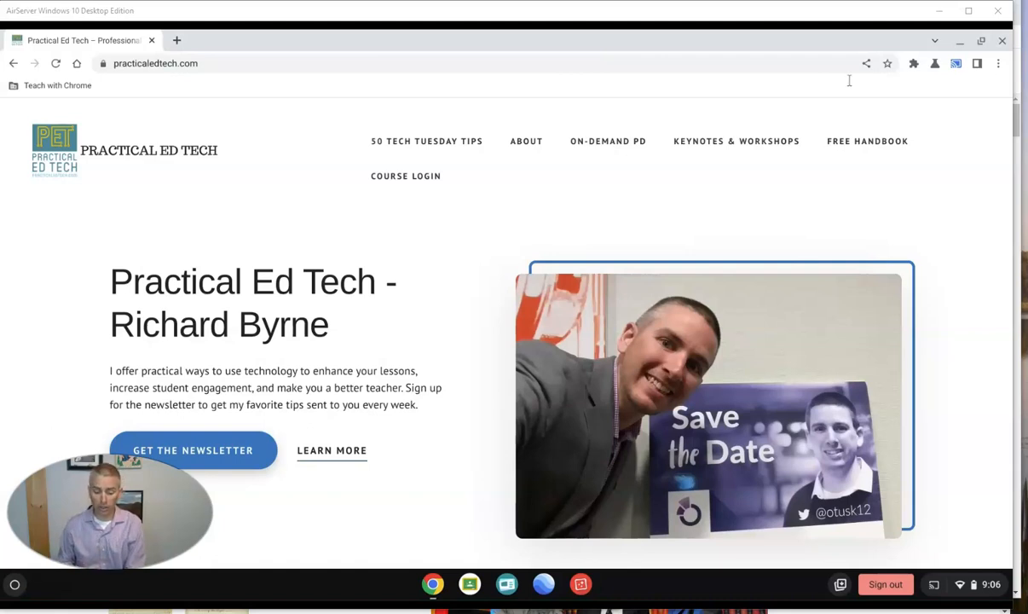
{"action": "mouse_move", "coordinate": [543, 585]}
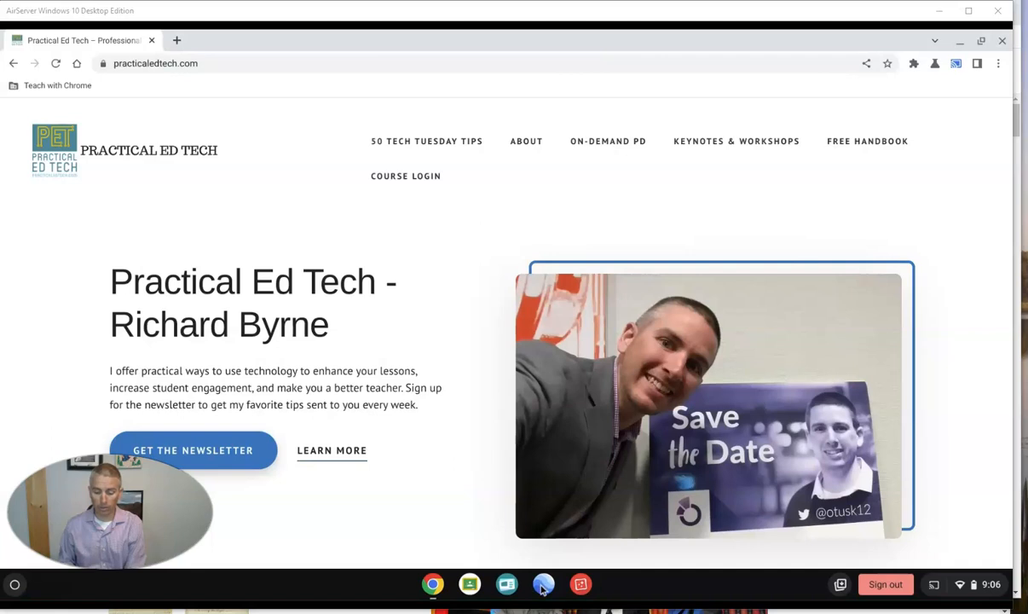
{"action": "left_click", "coordinate": [544, 585]}
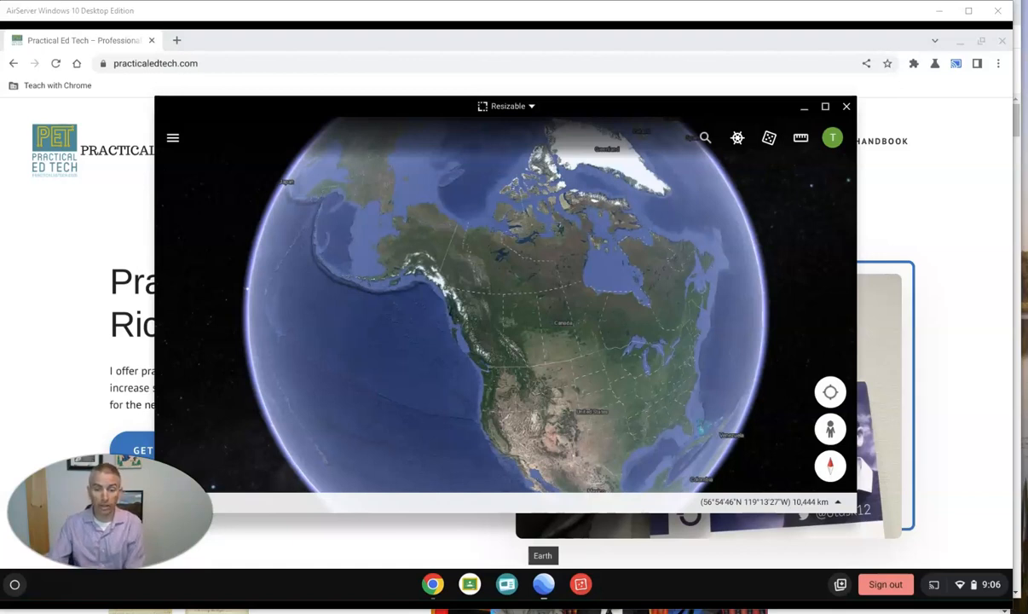
{"action": "mouse_move", "coordinate": [501, 584]}
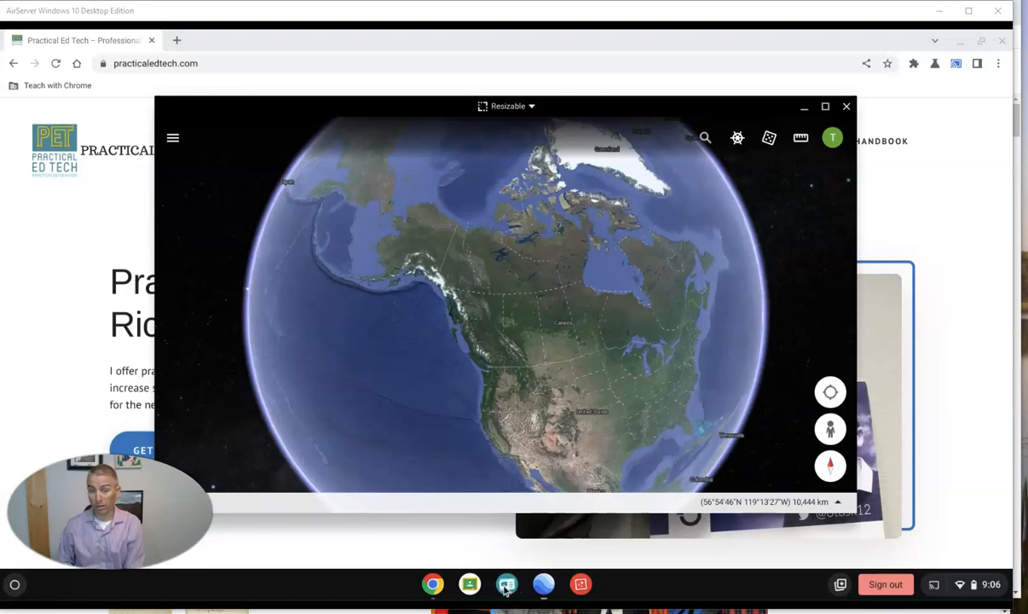
Step: Reopen Screencast from the shelf and begin a new screencast over Google Earth
{"action": "left_click", "coordinate": [507, 584]}
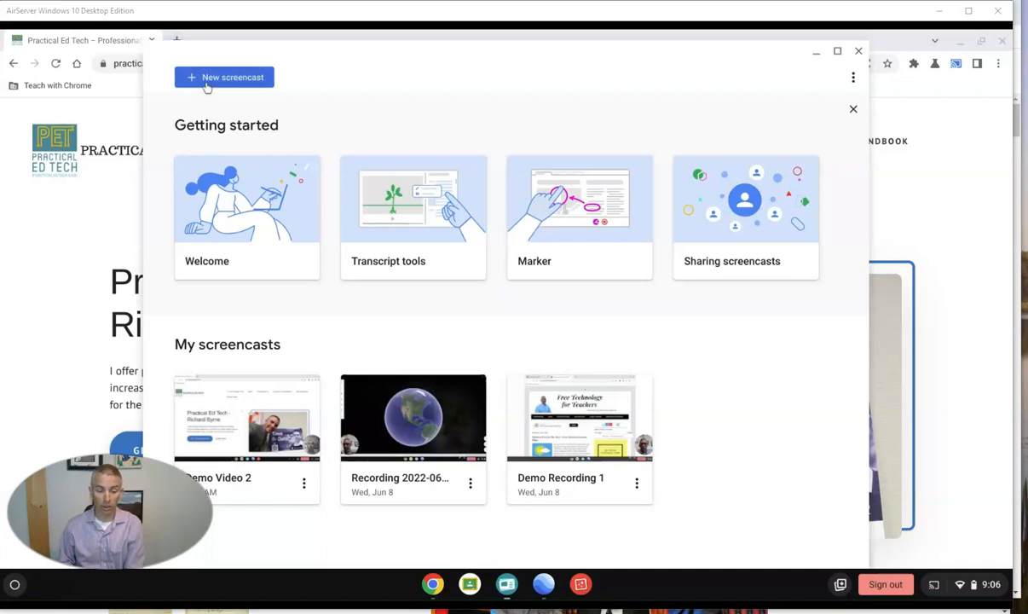
{"action": "left_click", "coordinate": [224, 77]}
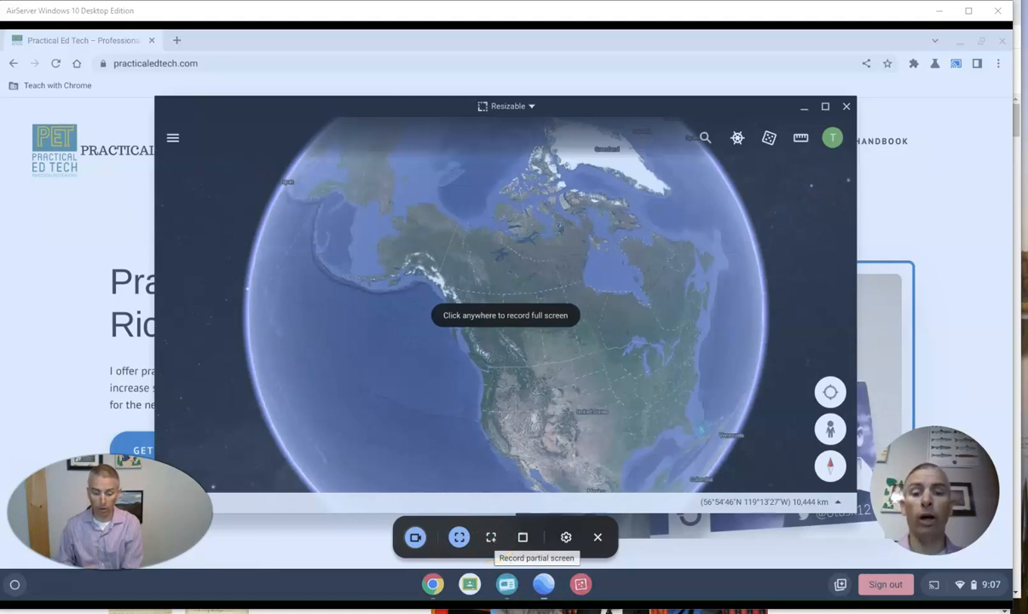
{"action": "left_click", "coordinate": [490, 538]}
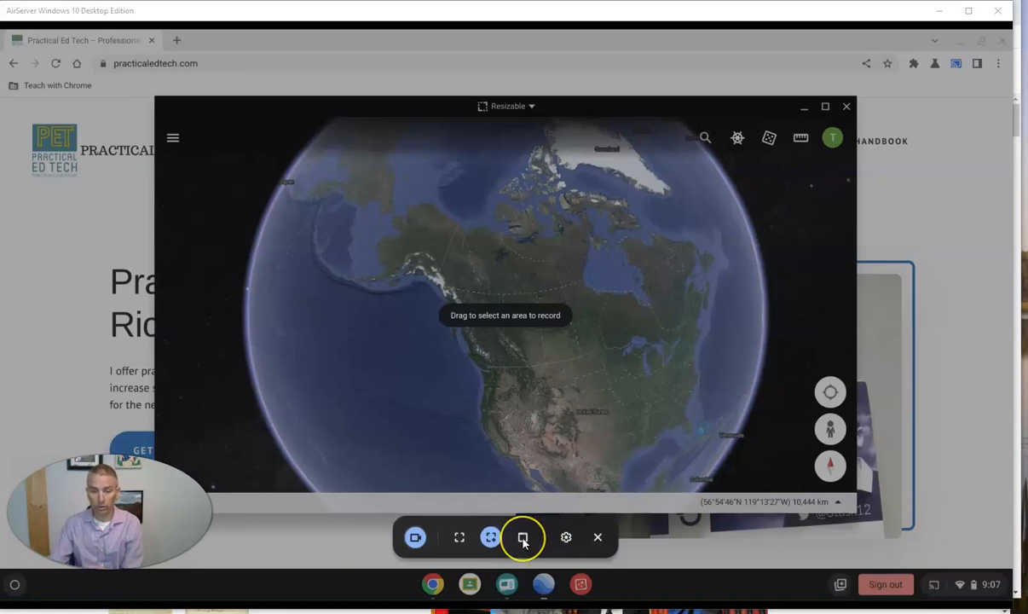
{"action": "mouse_move", "coordinate": [508, 544]}
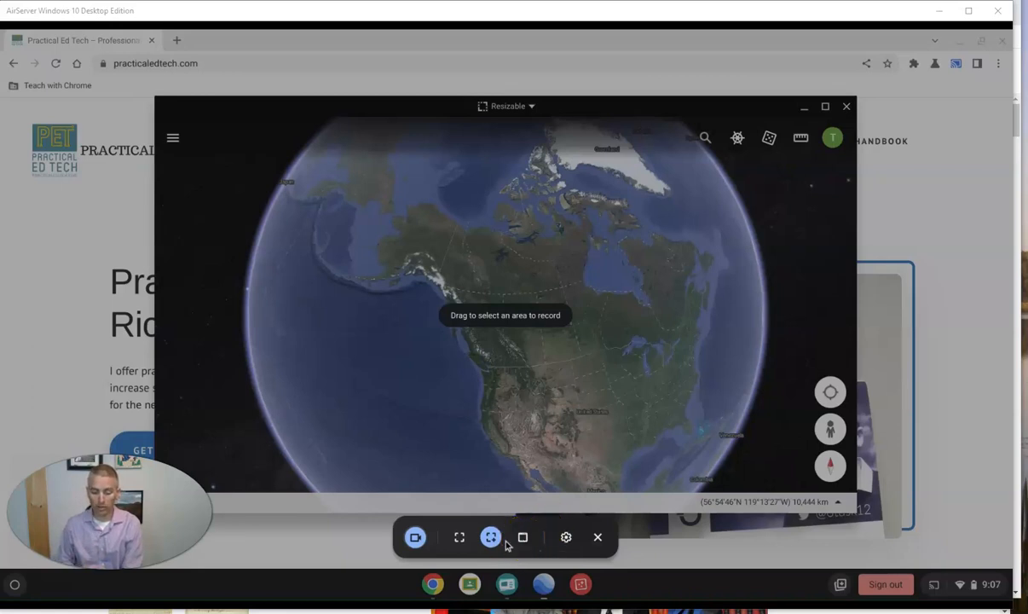
{"action": "left_click", "coordinate": [523, 538]}
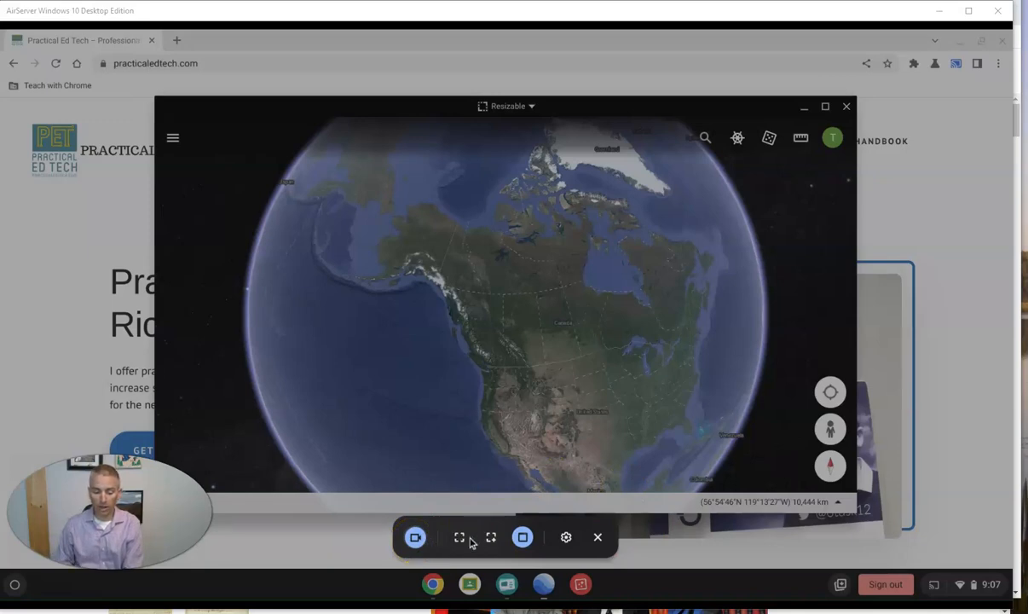
{"action": "left_click", "coordinate": [460, 537]}
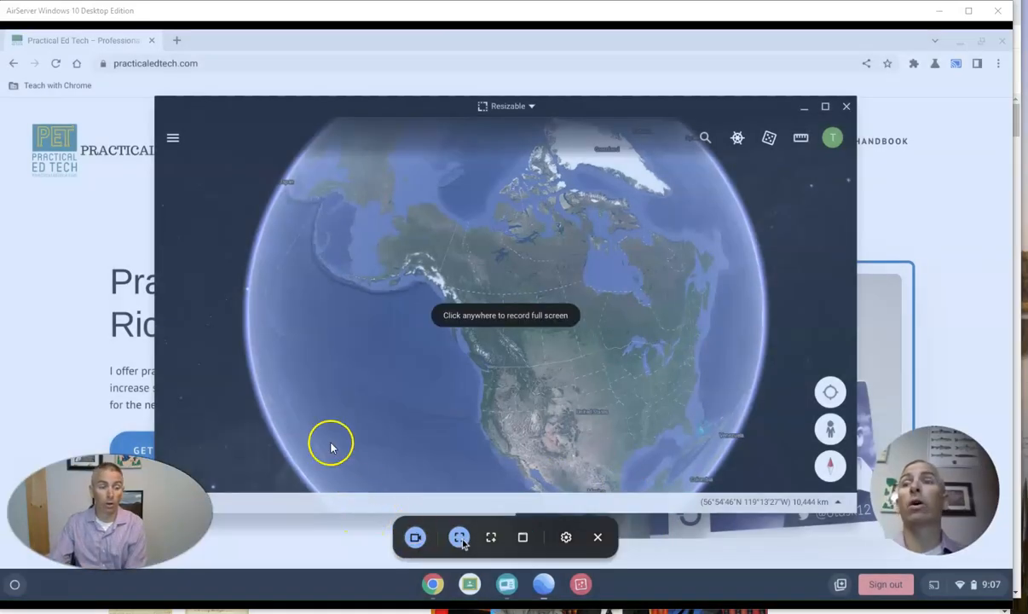